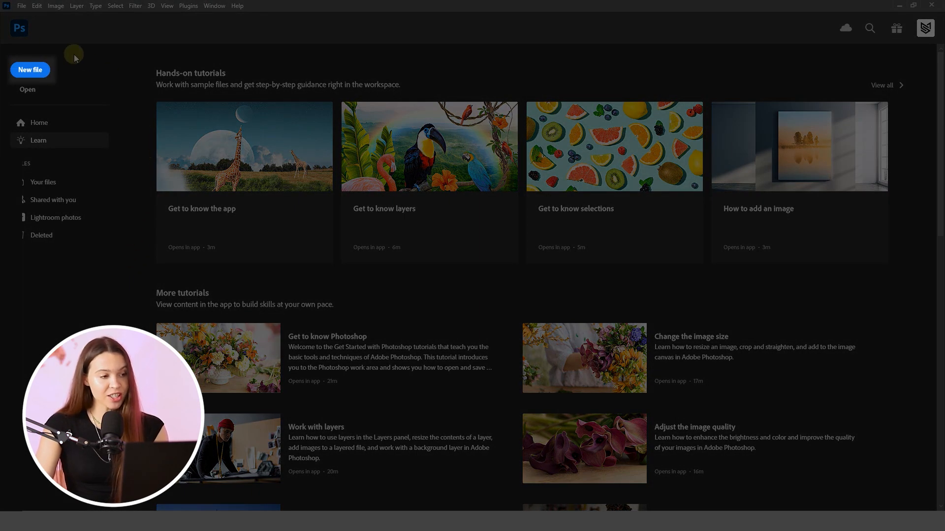
- Start a new document set to 2000×2000 px, 300 ppi, white background
left_click(29, 70)
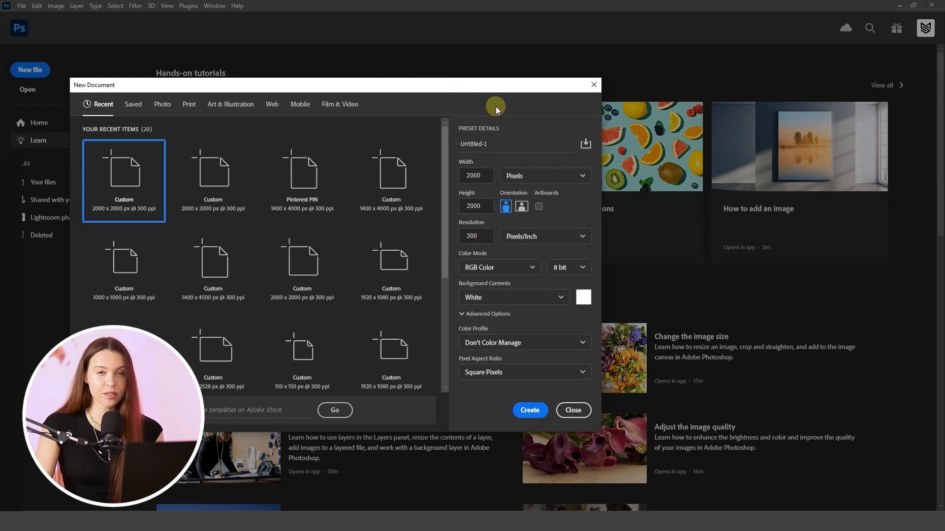
mouse_move(453, 167)
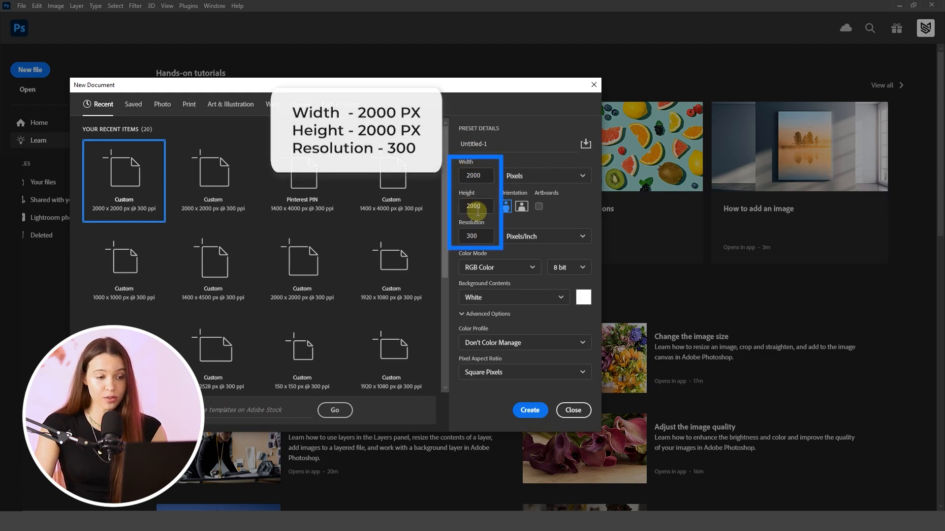
left_click(475, 236)
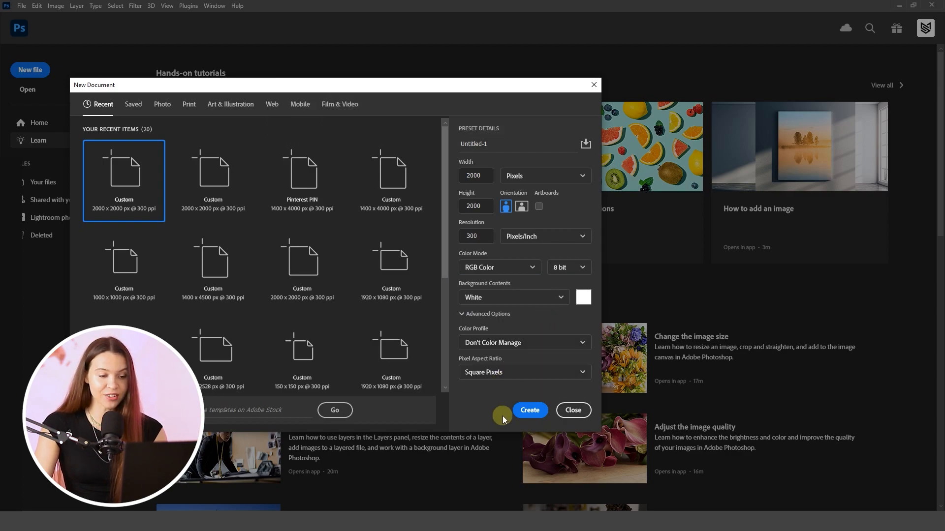
- Create the document and scale the placed sneakers photo up to fill the canvas height
left_click(529, 410)
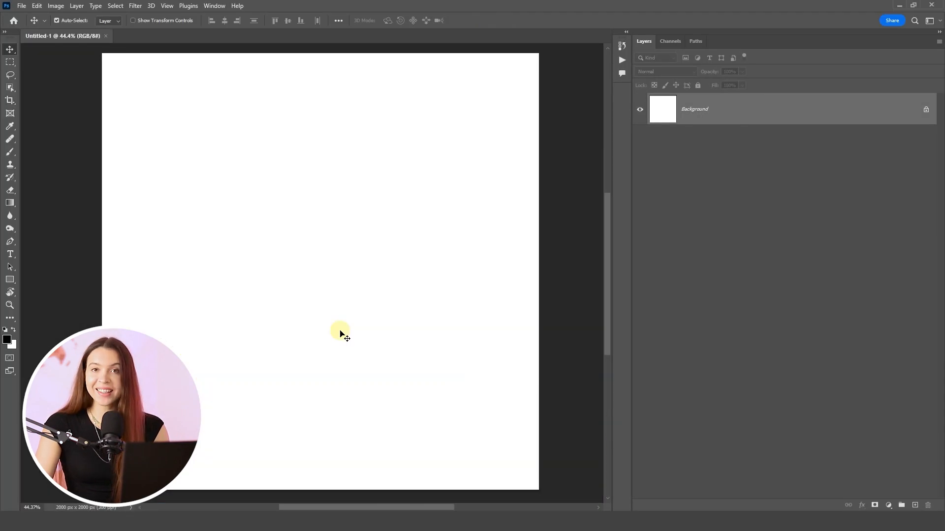
mouse_move(370, 330)
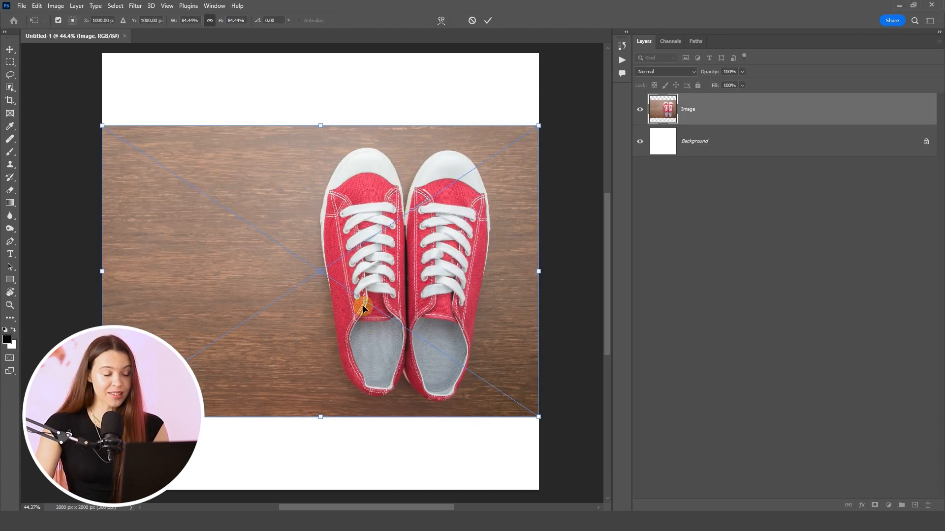
mouse_move(119, 145)
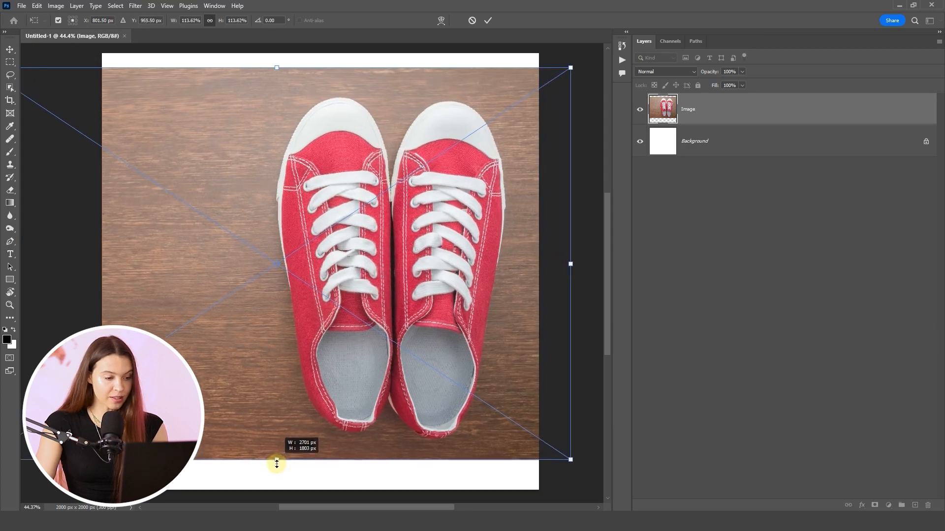
left_click_drag(277, 67, 274, 57)
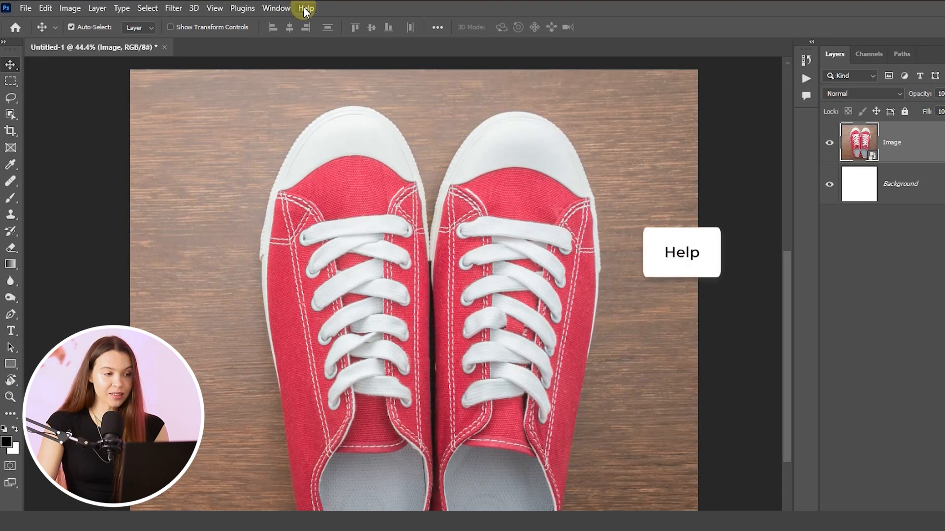
- Choose Photoshop Help... from the Help menu
left_click(306, 8)
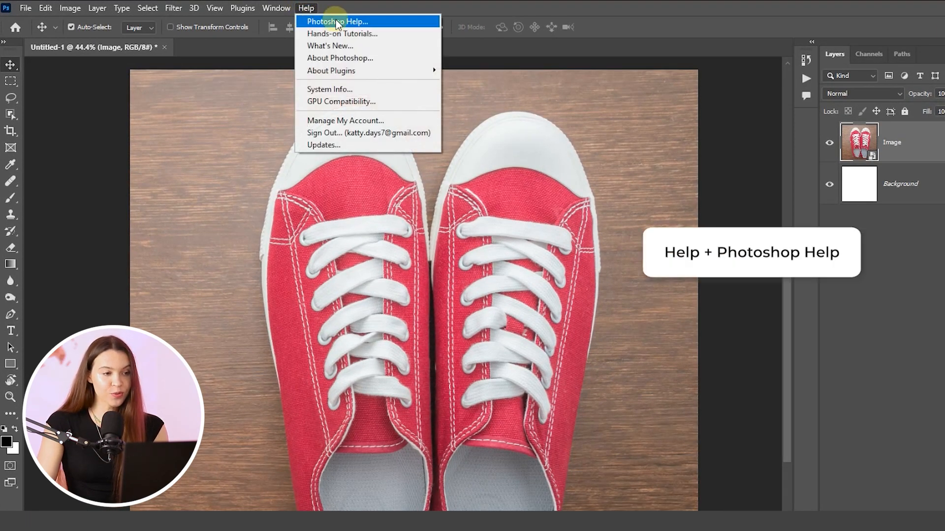
left_click(337, 21)
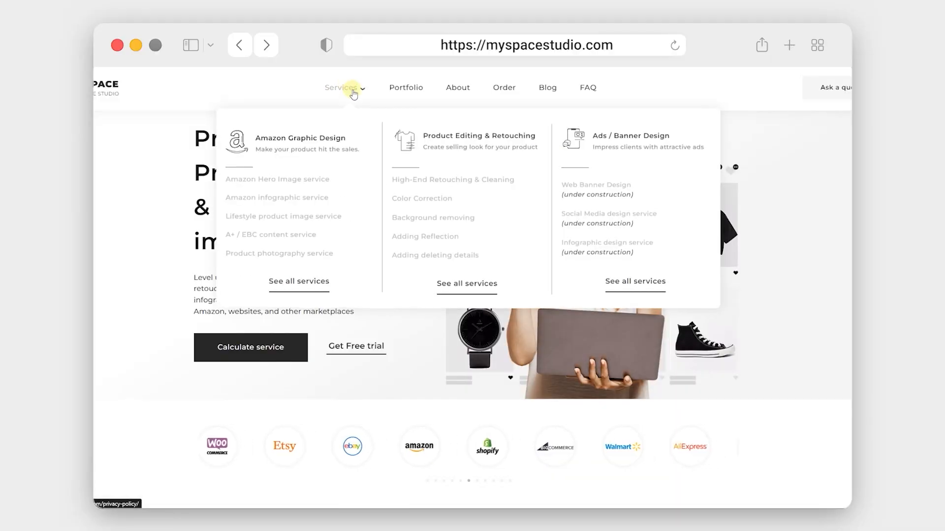
- Go to MySpaceStudio's Background removing service under Product Editing & Retouching
left_click(432, 218)
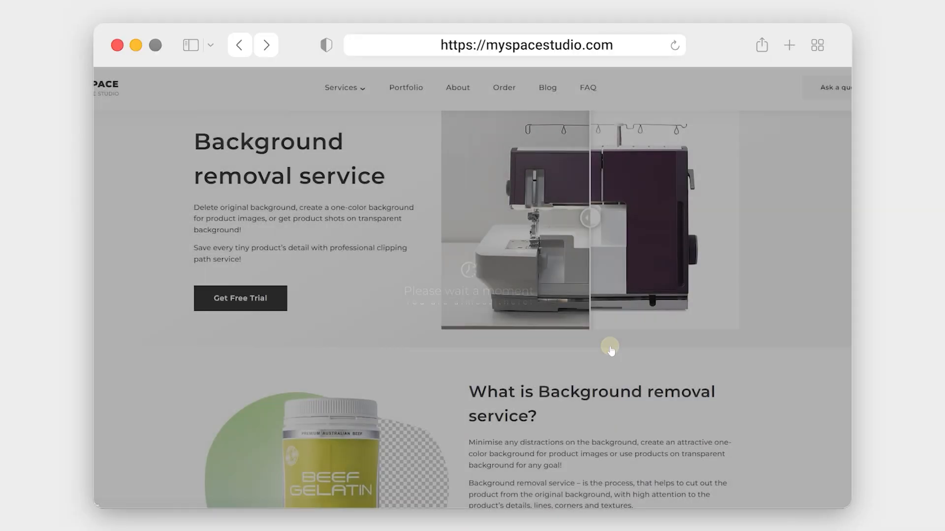